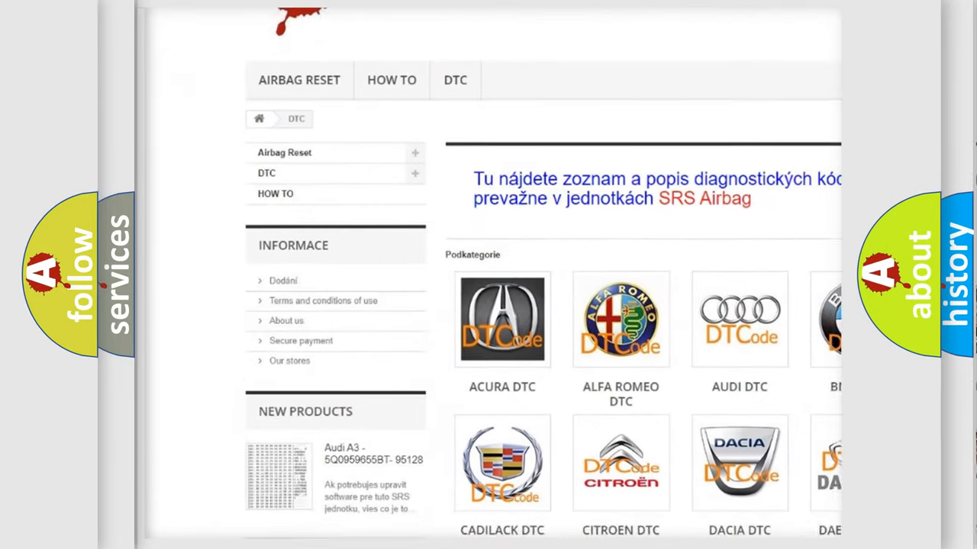
{"action": "scroll", "scroll_direction": "down", "scroll_amount": 3}
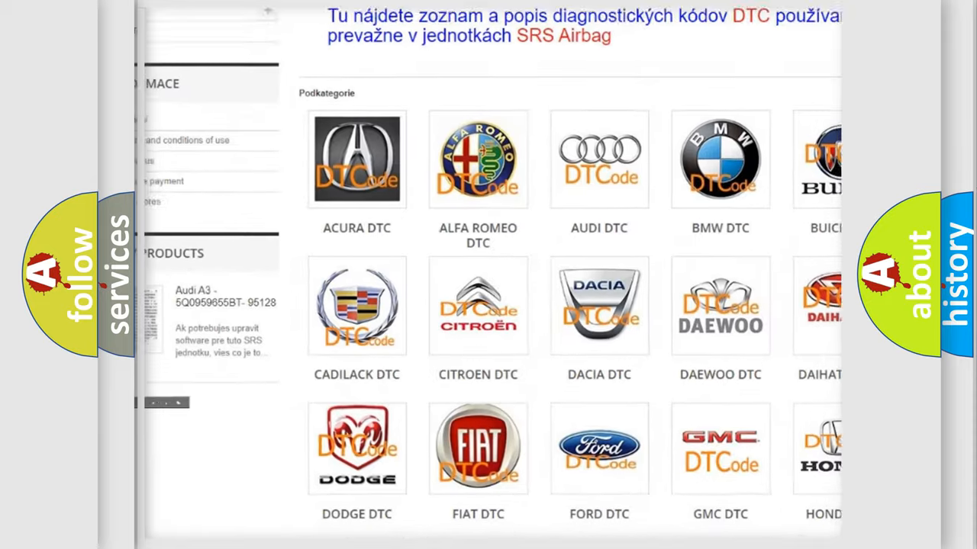
{"action": "scroll", "scroll_direction": "down", "scroll_amount": 3}
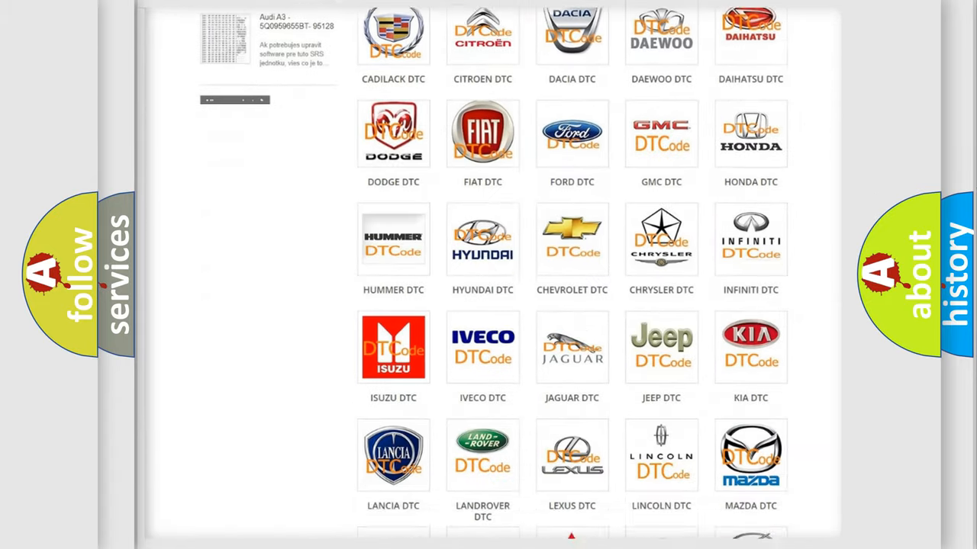
{"action": "scroll", "scroll_direction": "down", "scroll_amount": 3}
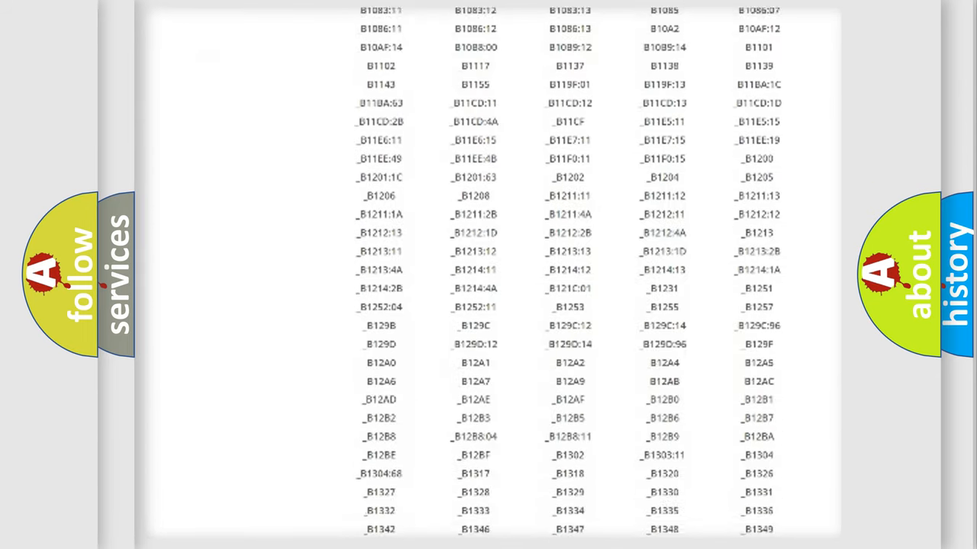
{"action": "scroll", "scroll_direction": "down", "scroll_amount": 3}
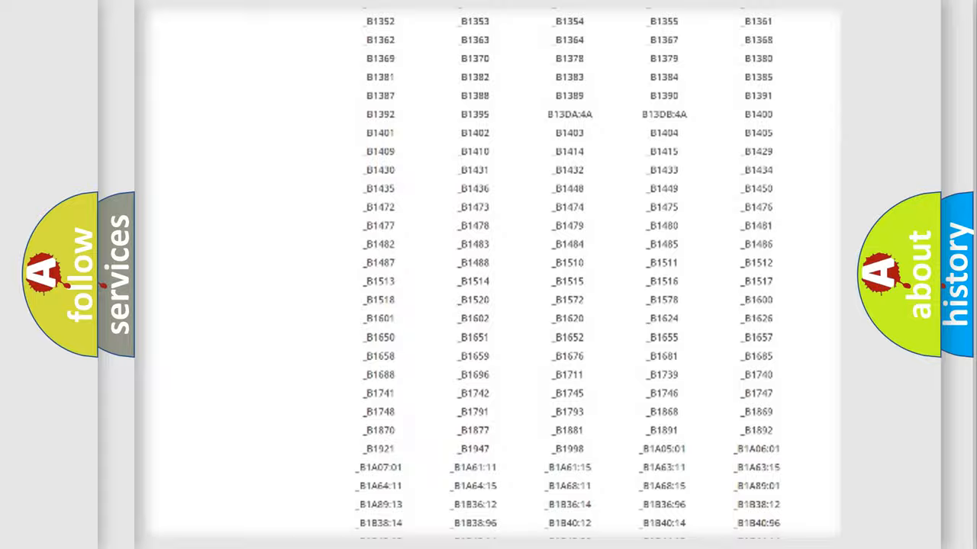